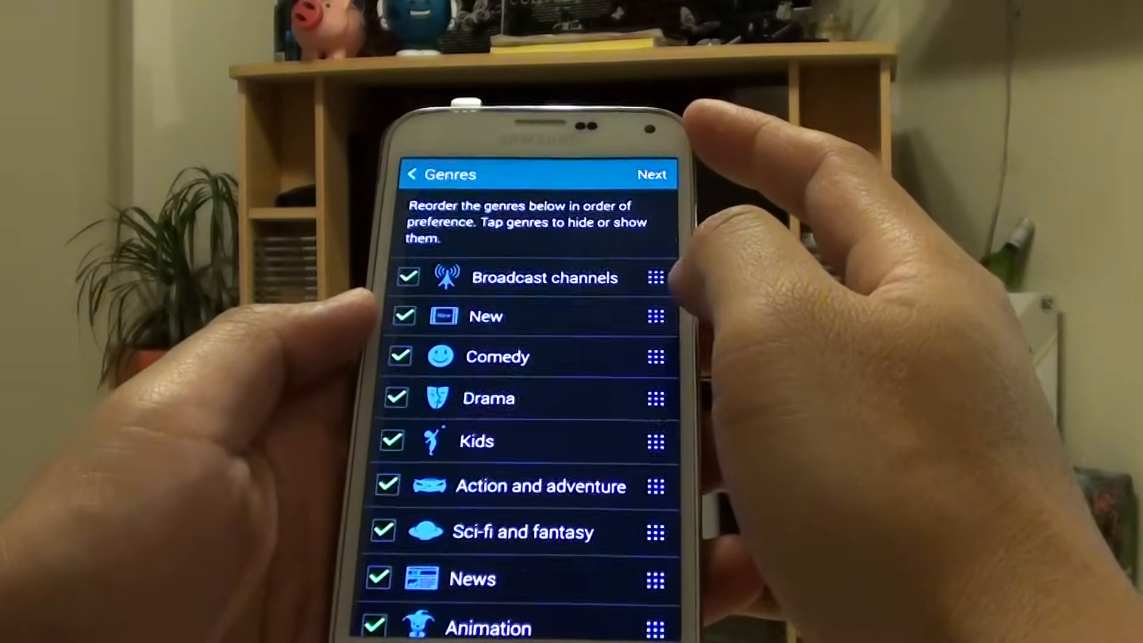
{"action": "scroll", "scroll_direction": "down", "scroll_amount": 3}
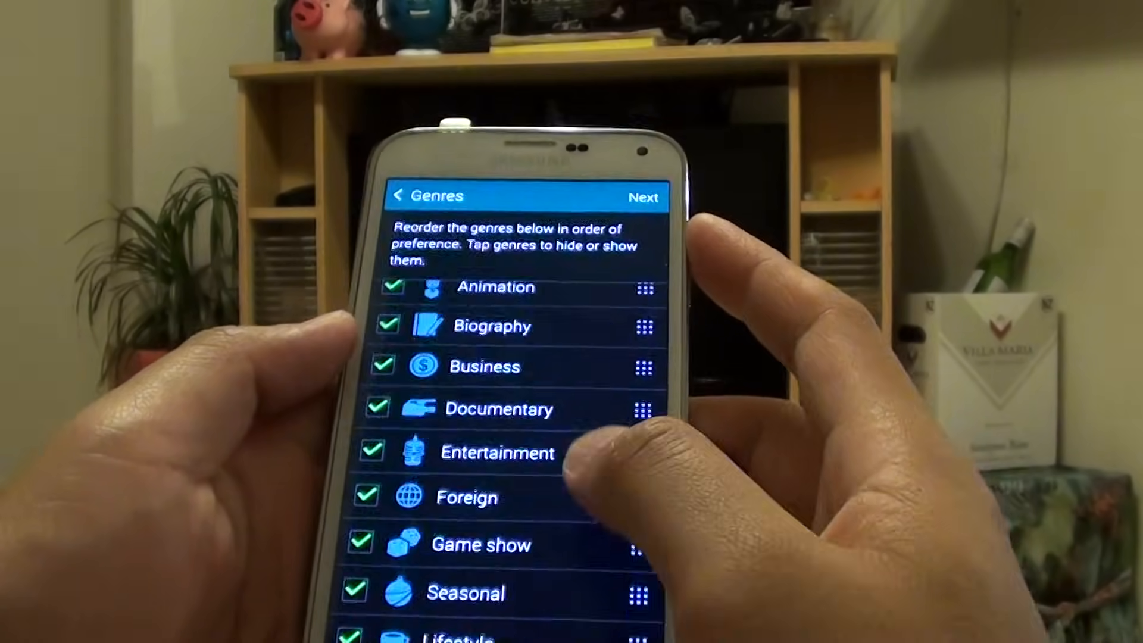
{"action": "scroll", "scroll_direction": "down", "scroll_amount": 3}
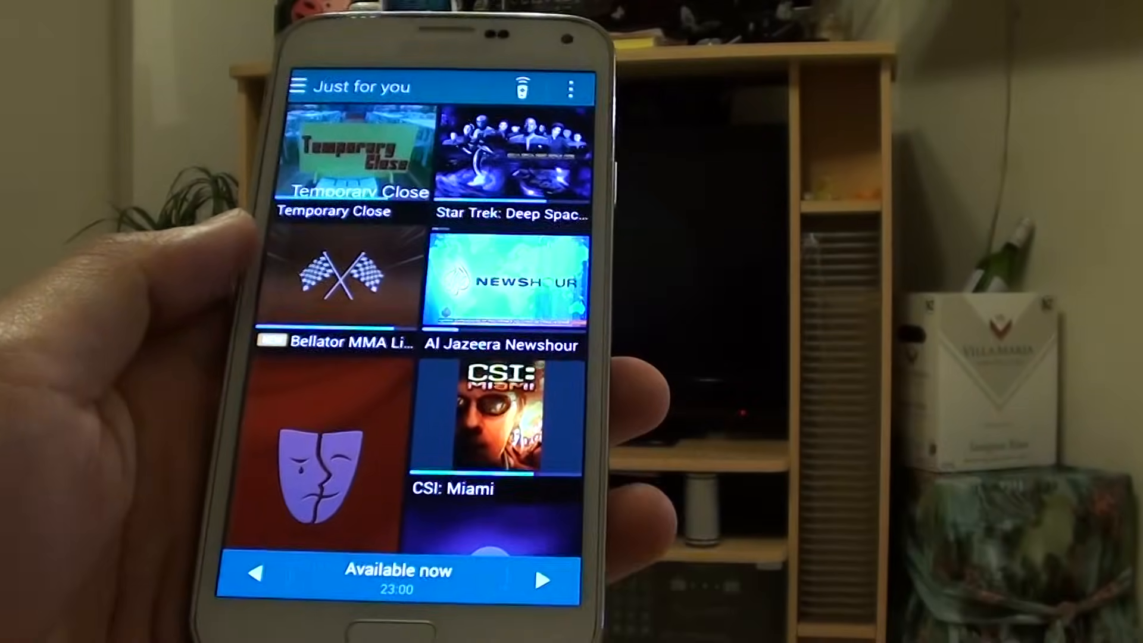
{"action": "scroll", "scroll_direction": "down", "scroll_amount": 3}
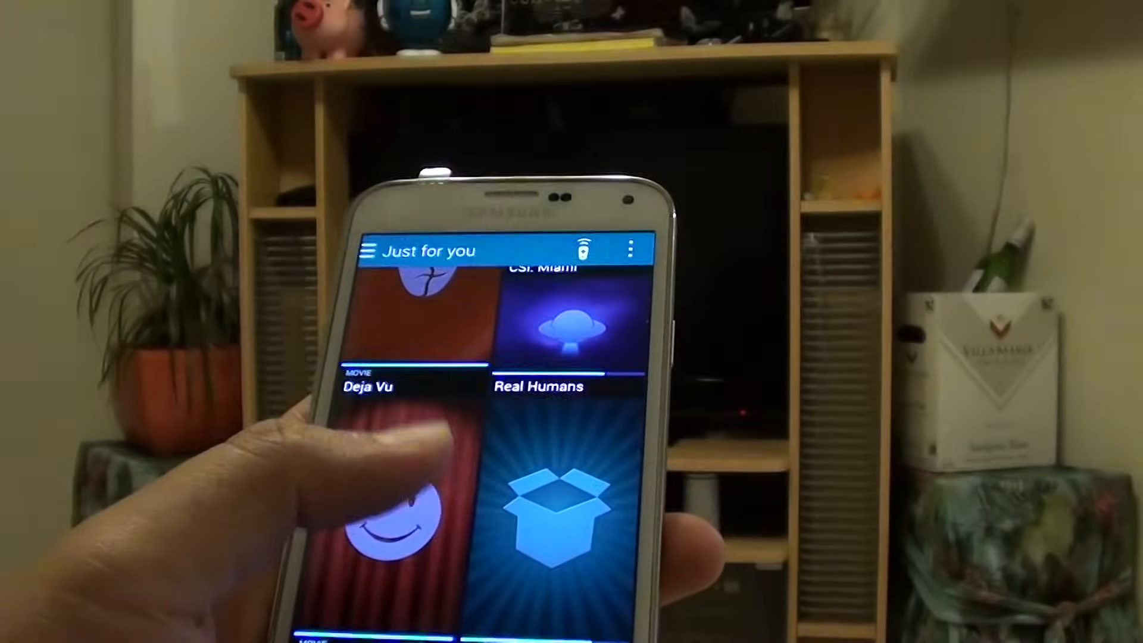